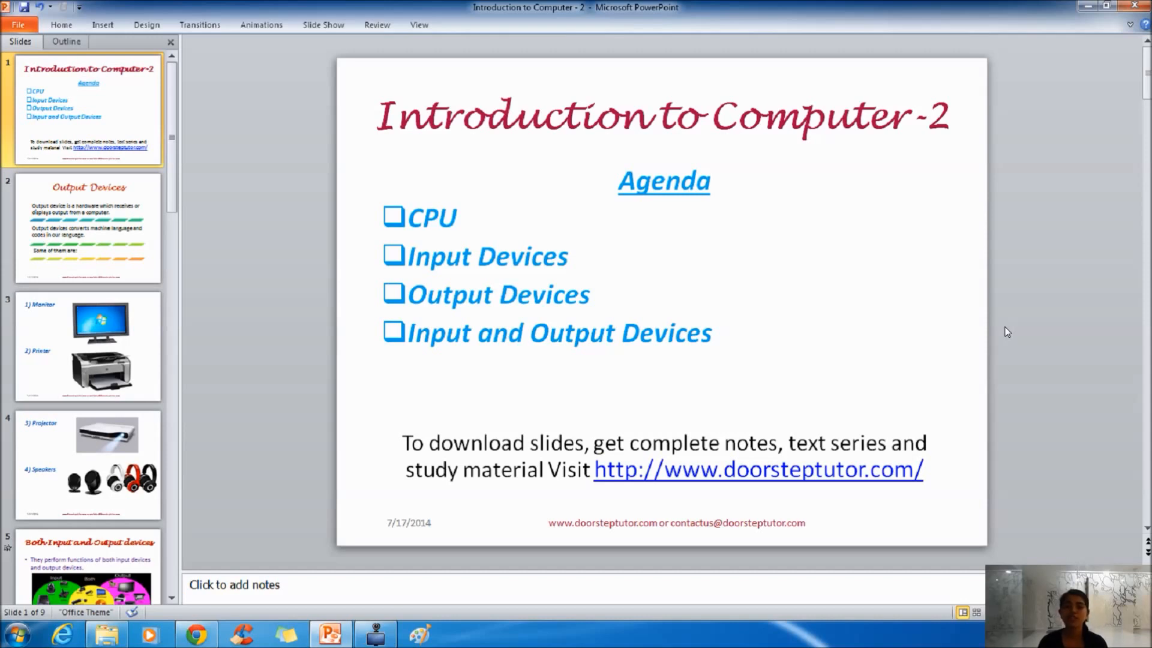
Advance from the agenda slide to slide 2, Output Devices.
{"action": "left_click", "coordinate": [86, 225]}
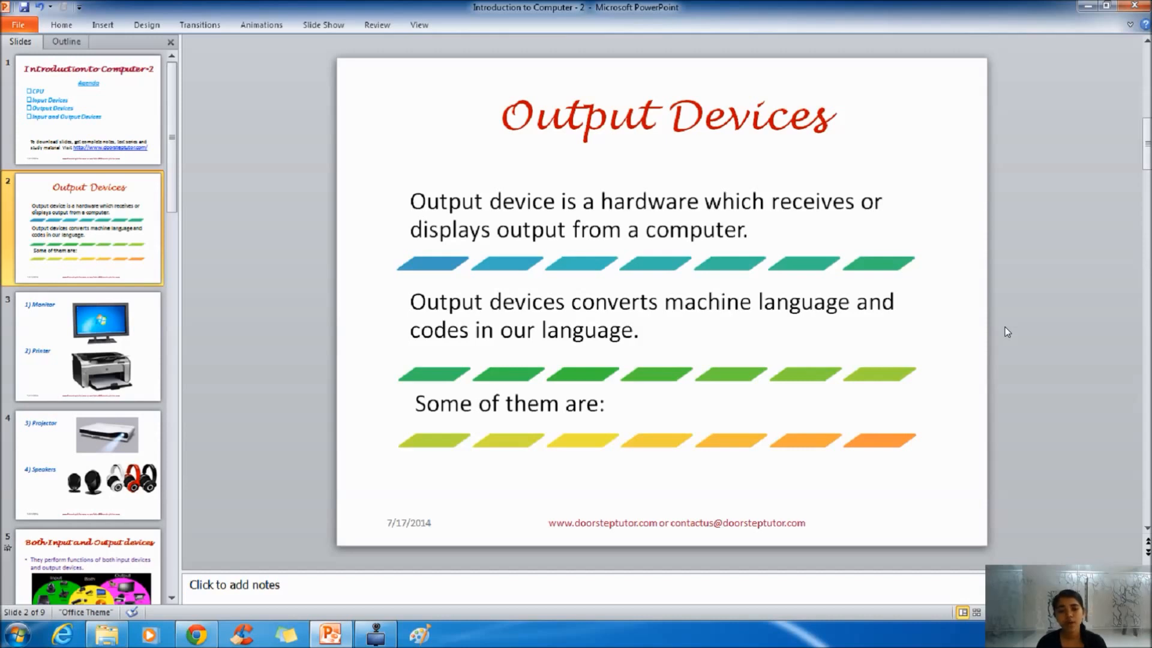
{"action": "left_click", "coordinate": [89, 347]}
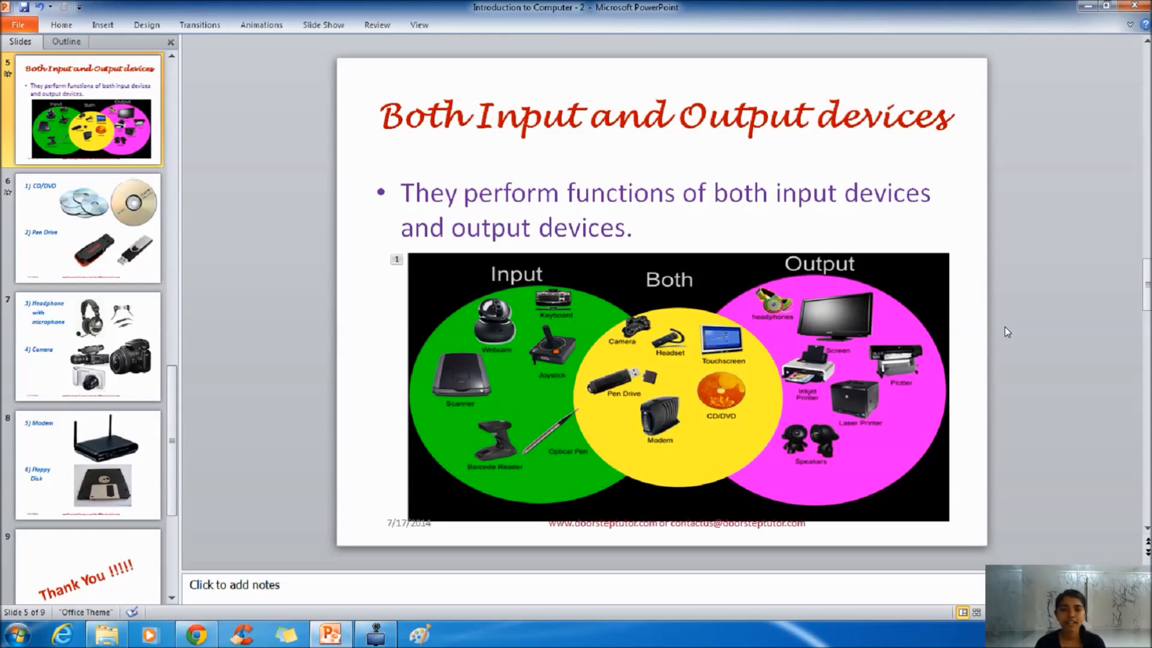
Advance to slide 6 showing CD/DVD and pen drive devices.
{"action": "left_click", "coordinate": [87, 225]}
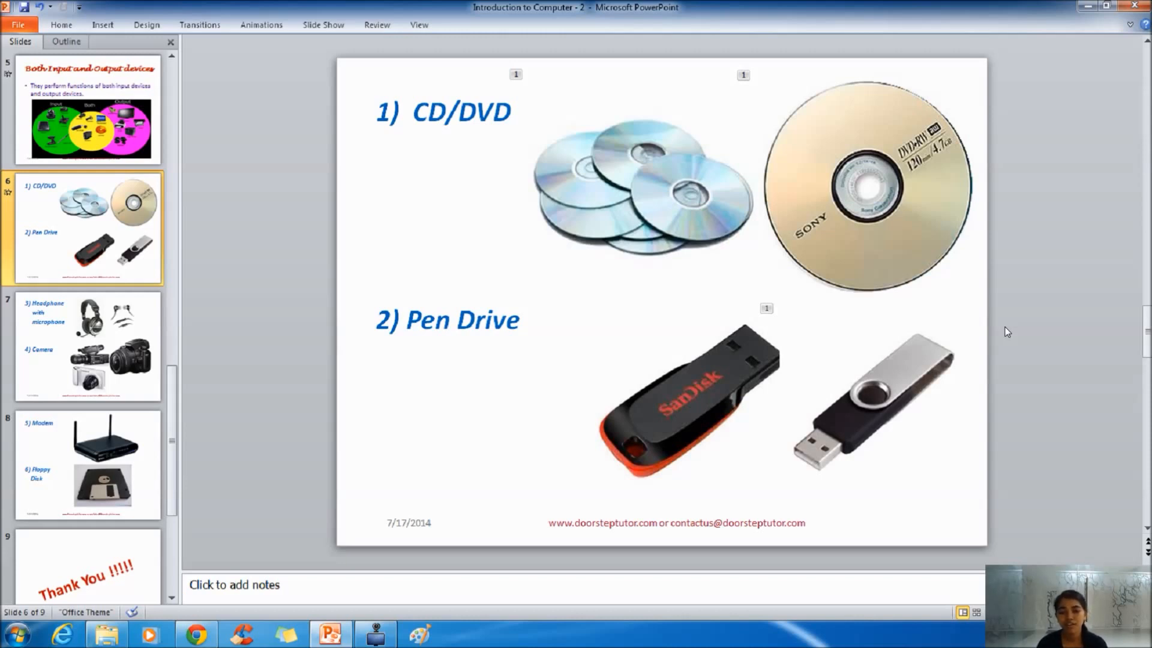
Advance through slide 7 (headphone, camera) to slide 8 (modem, floppy disk).
{"action": "left_click", "coordinate": [88, 345]}
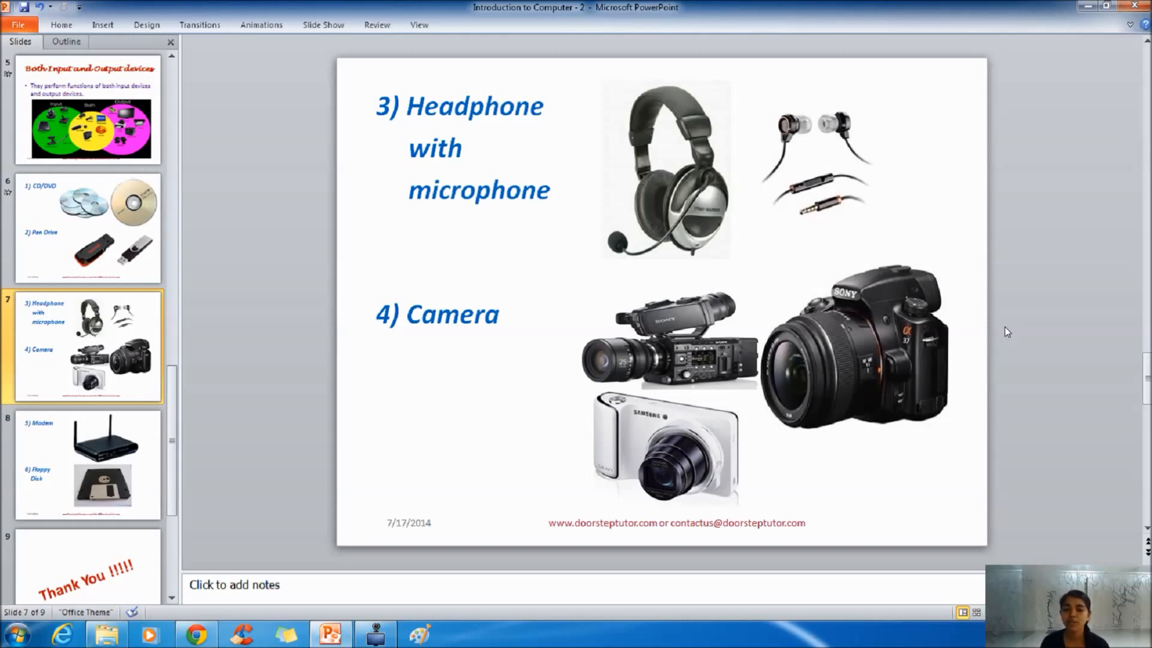
{"action": "left_click", "coordinate": [86, 465]}
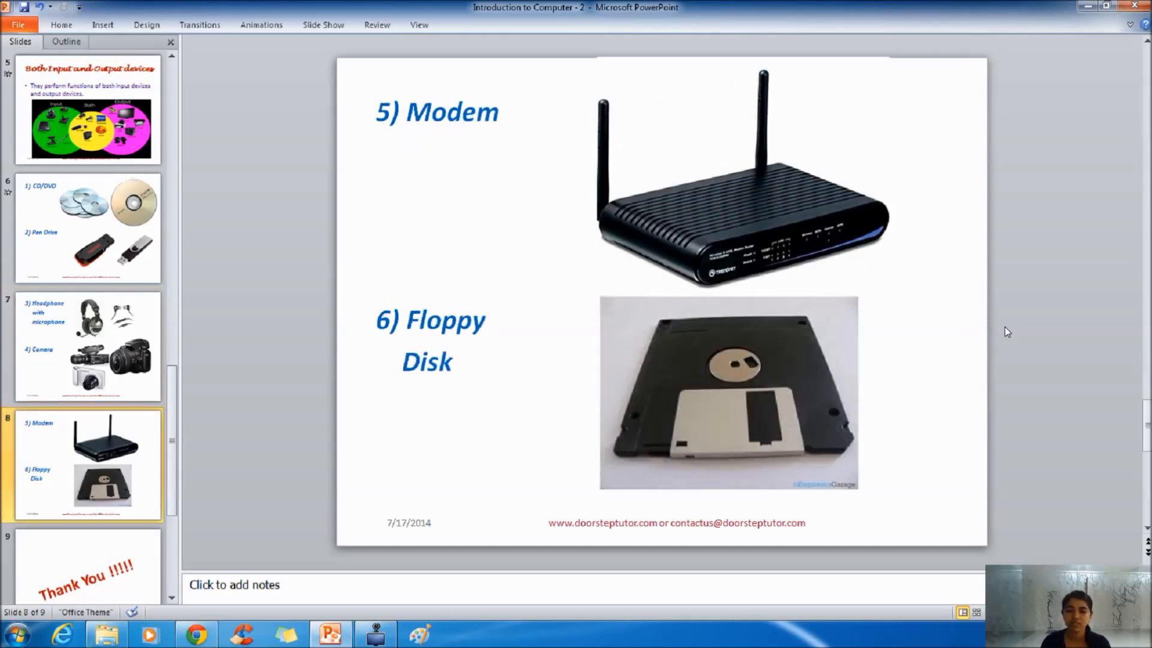